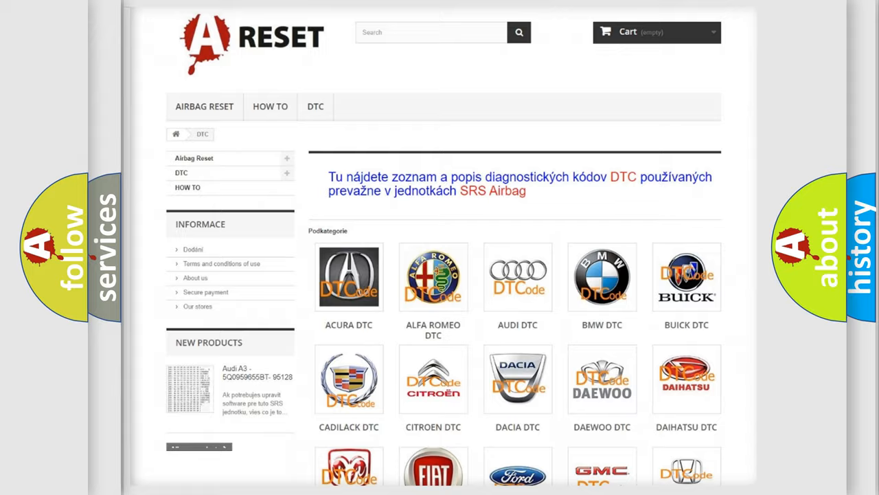
scroll(down, 3)
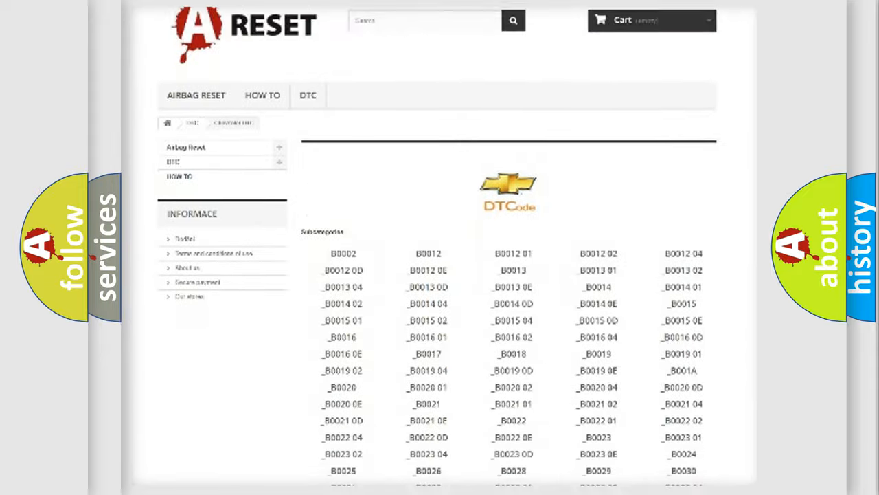
scroll(down, 3)
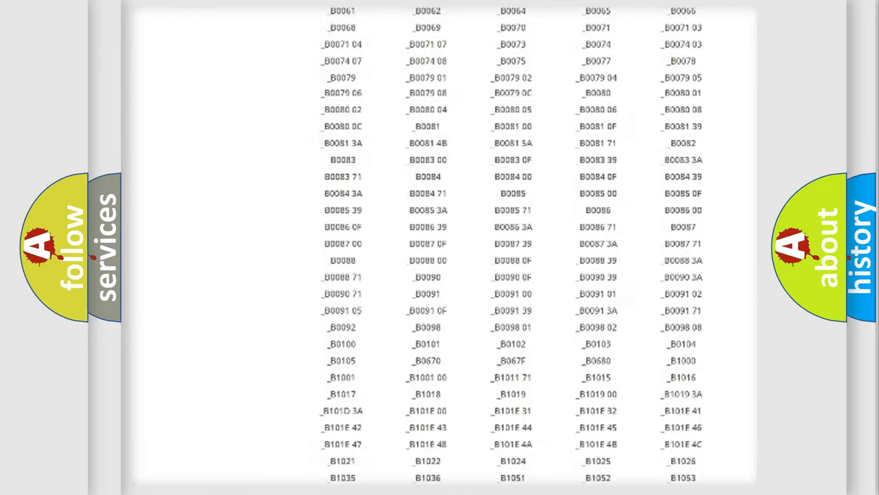